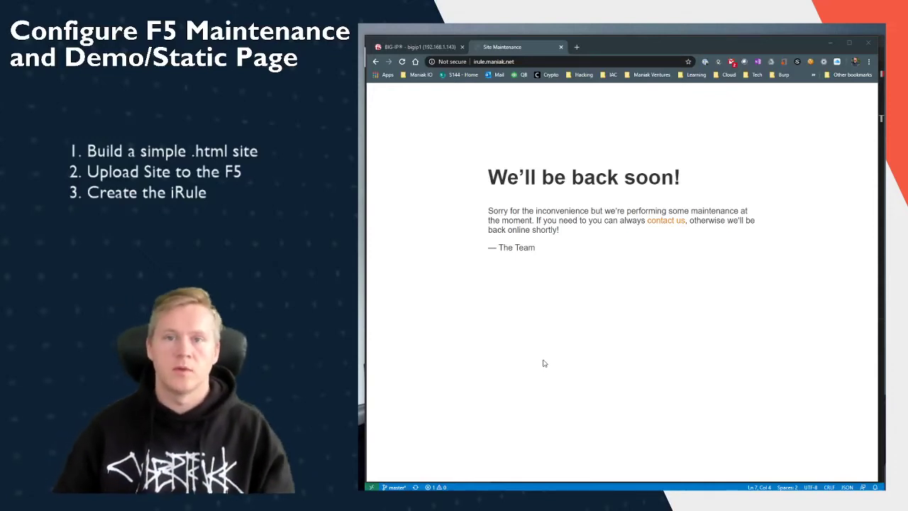
pyautogui.moveTo(556, 361)
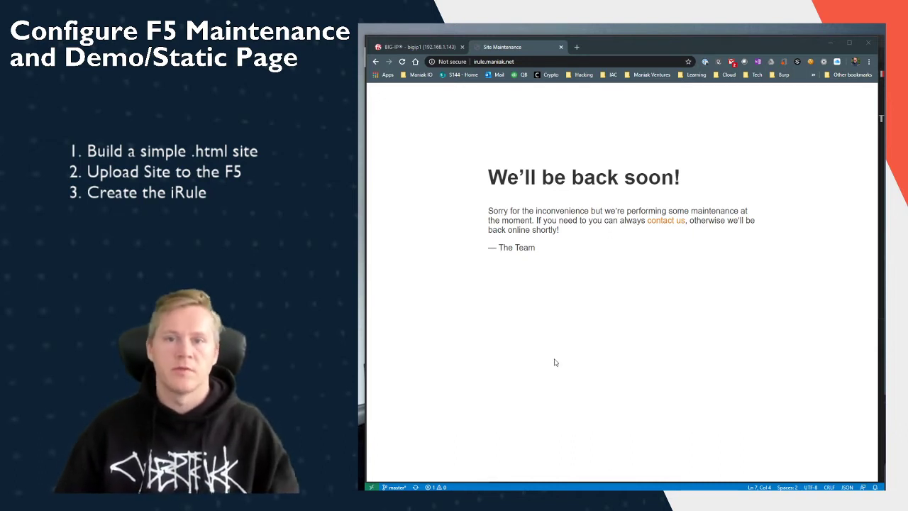
pyautogui.moveTo(541, 350)
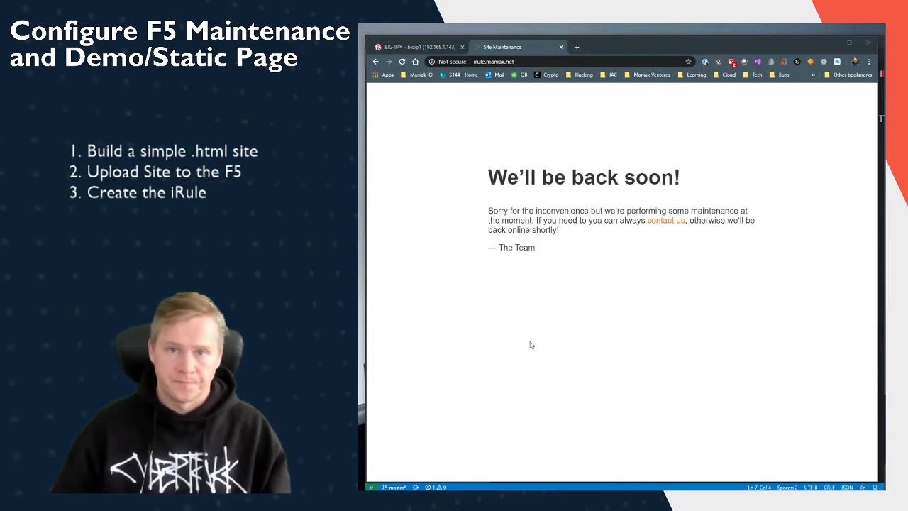
pyautogui.moveTo(780, 298)
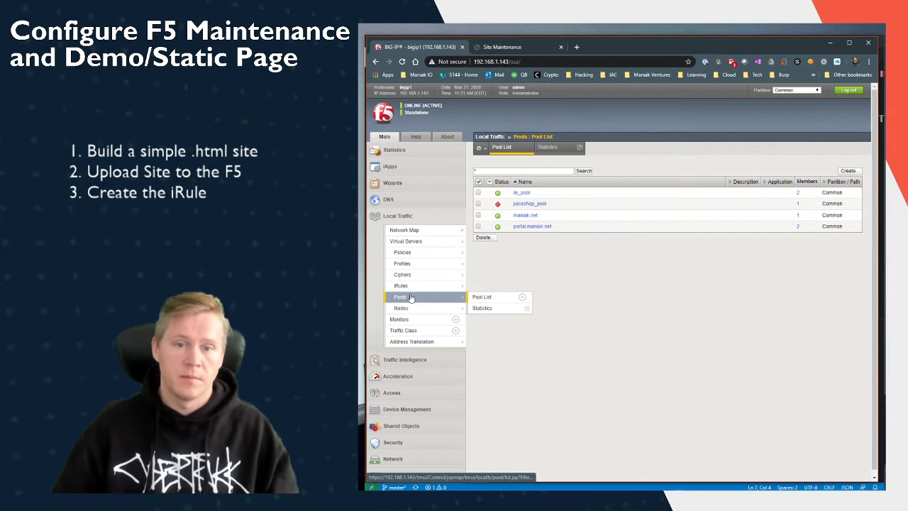
# Toggle between the live Juice Shop site and the Pool List, then bring up splash-page.irule in VS Code
pyautogui.click(529, 205)
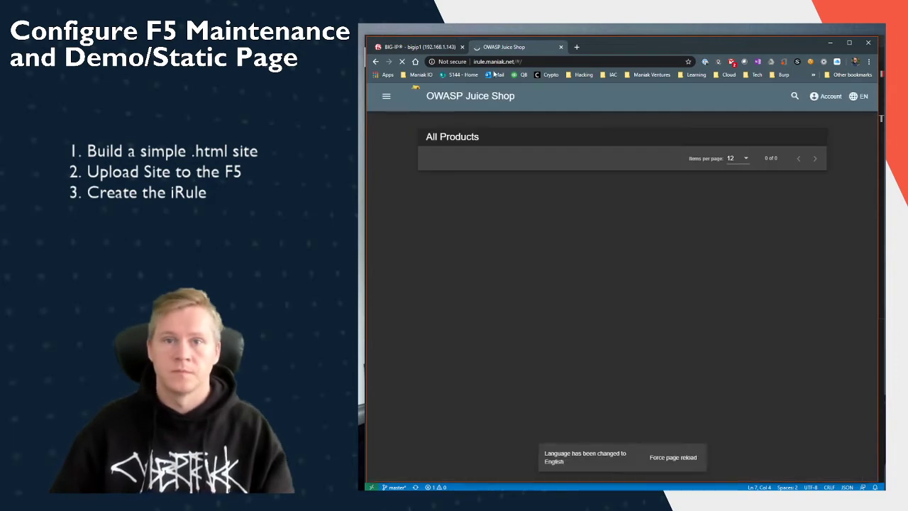
pyautogui.click(419, 47)
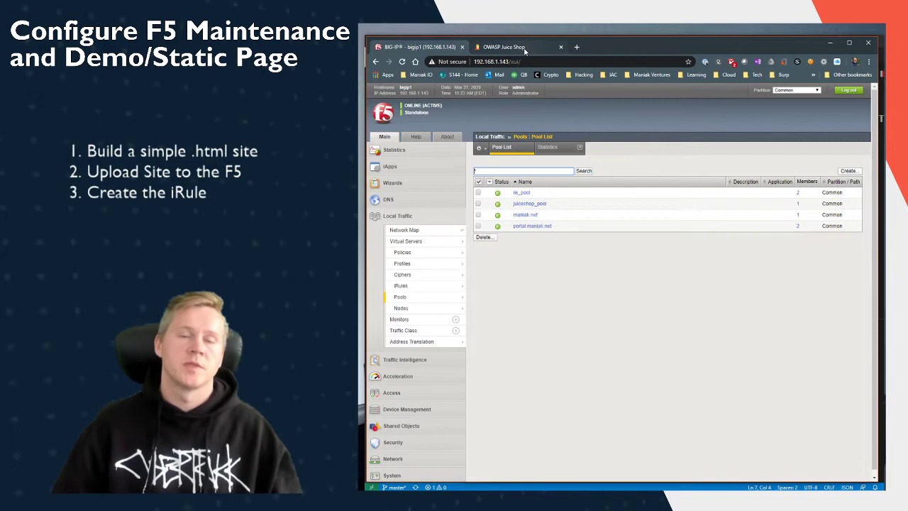
pyautogui.click(504, 47)
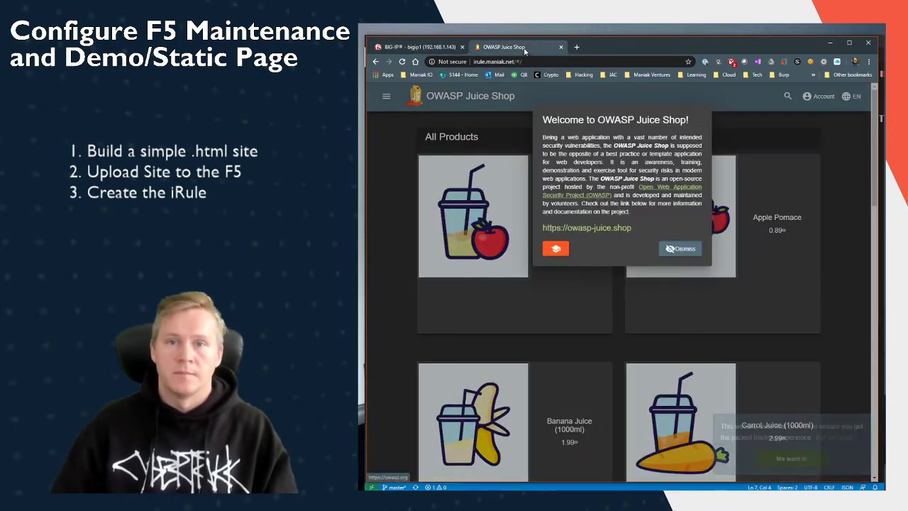
pyautogui.click(679, 248)
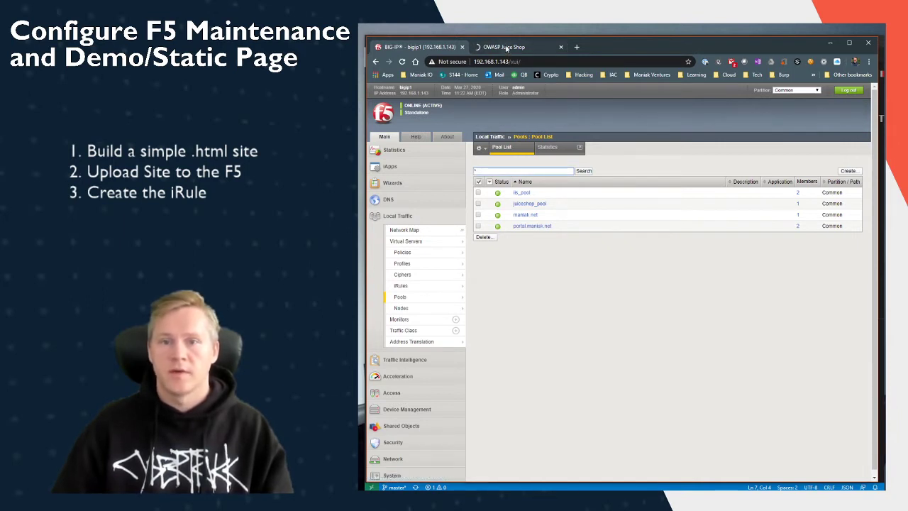
pyautogui.click(504, 47)
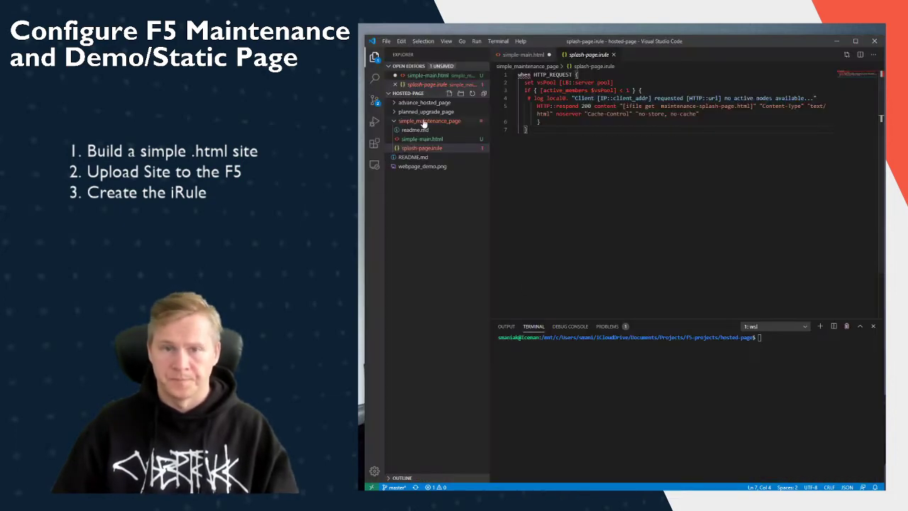
pyautogui.moveTo(429, 121)
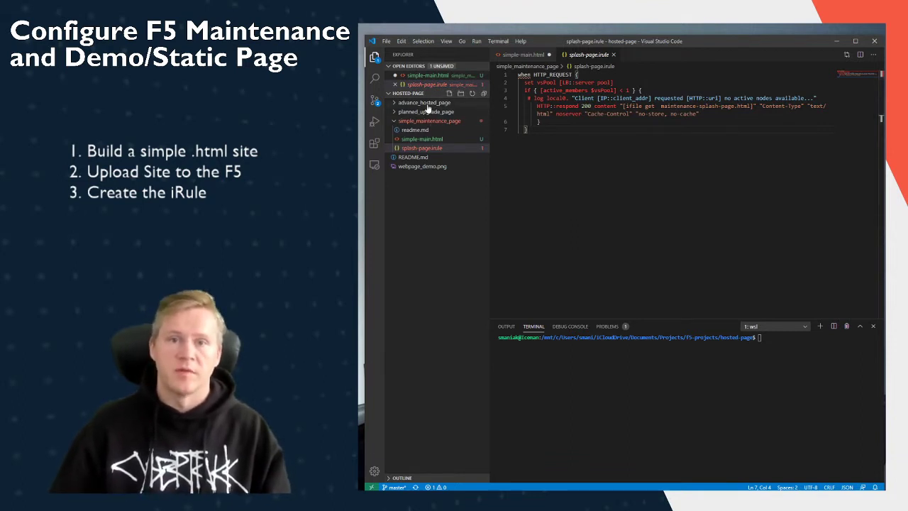
pyautogui.moveTo(425, 111)
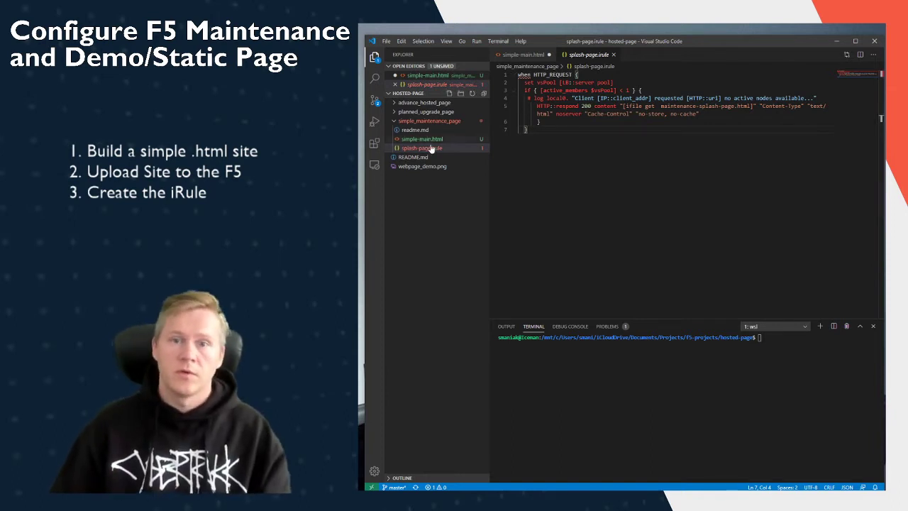
# Open simple-main.html from the simple_maintenance_page folder in a new editor tab
pyautogui.click(423, 139)
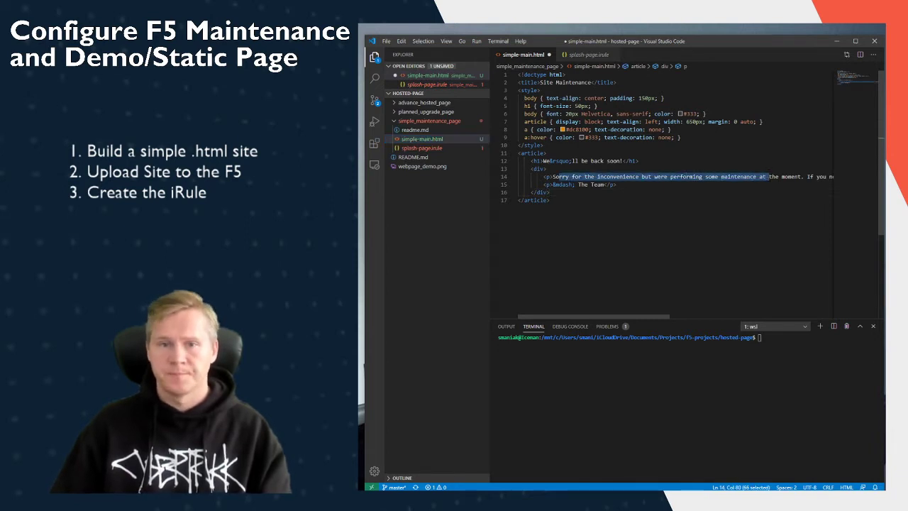
# Read through the simple-main.html maintenance page and return to the BIG-IP System > File Management menu
pyautogui.click(424, 148)
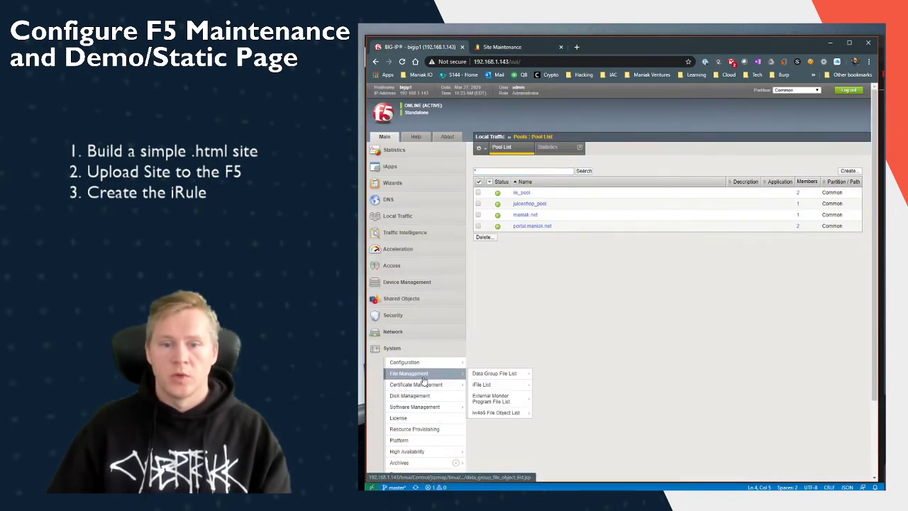
# Import simple-main.html into the system iFile list, overwriting the existing Common/simple-main.html
pyautogui.click(483, 384)
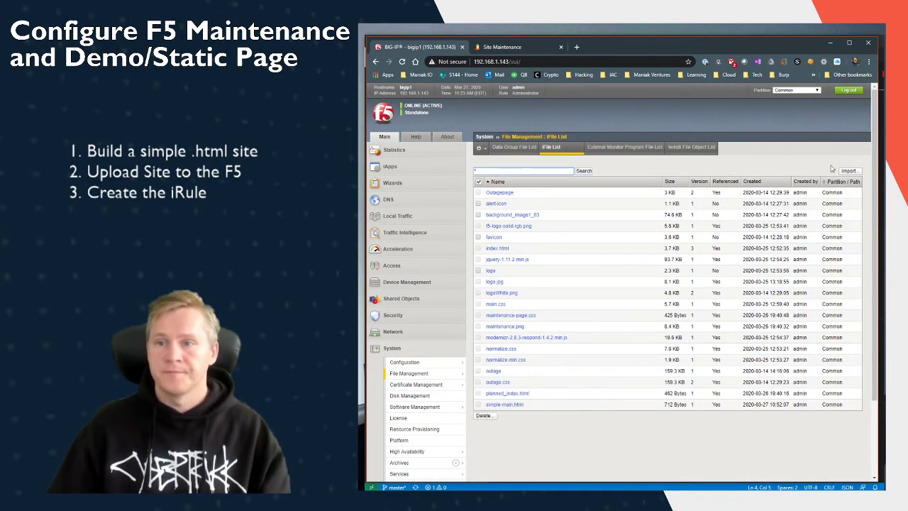
pyautogui.click(848, 170)
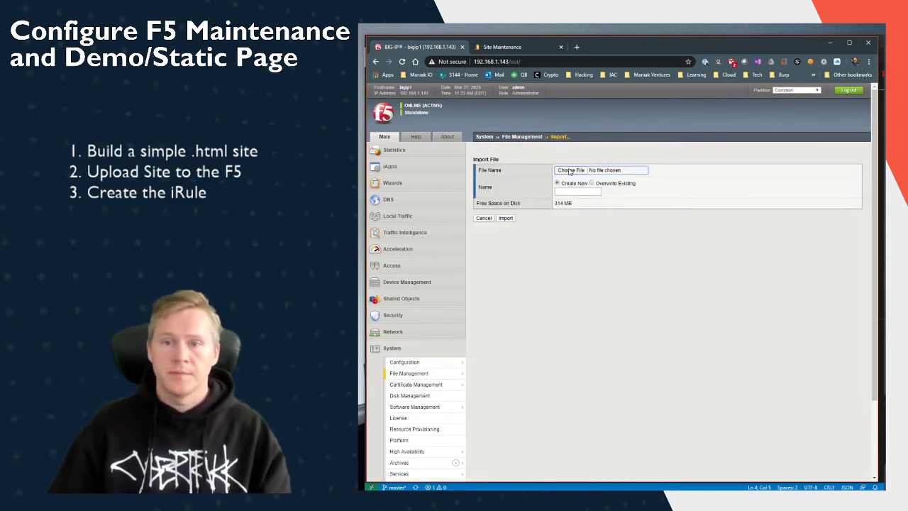
pyautogui.click(571, 170)
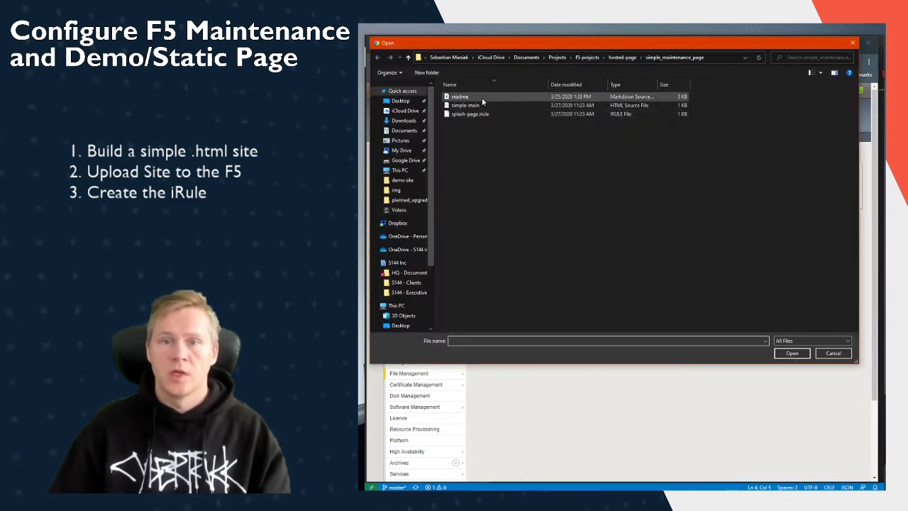
pyautogui.click(465, 105)
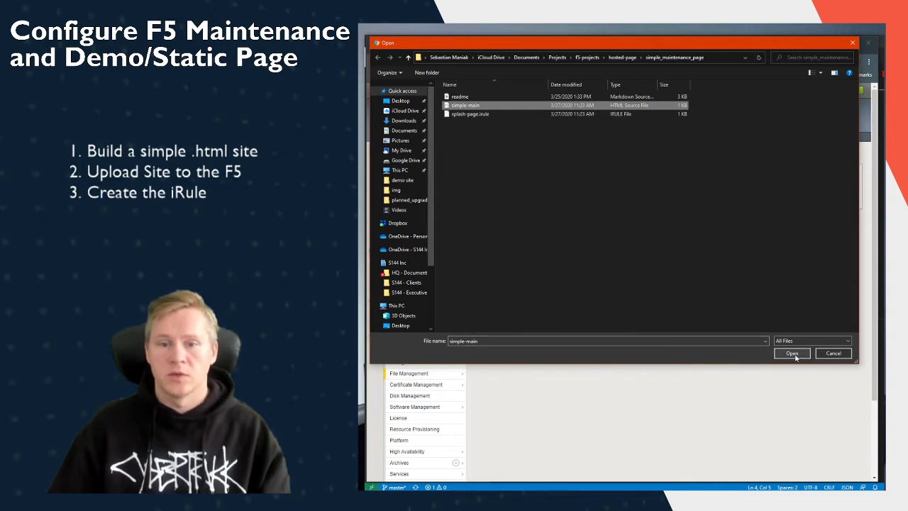
pyautogui.click(792, 354)
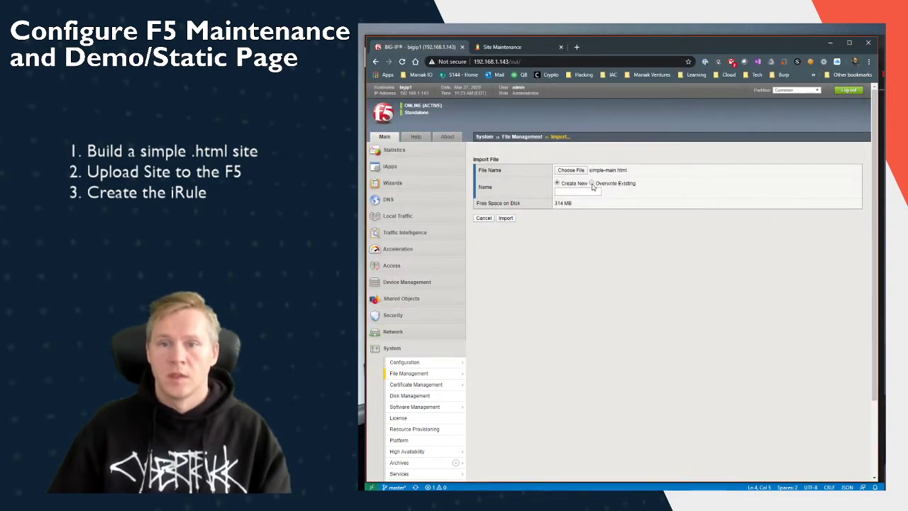
pyautogui.click(593, 183)
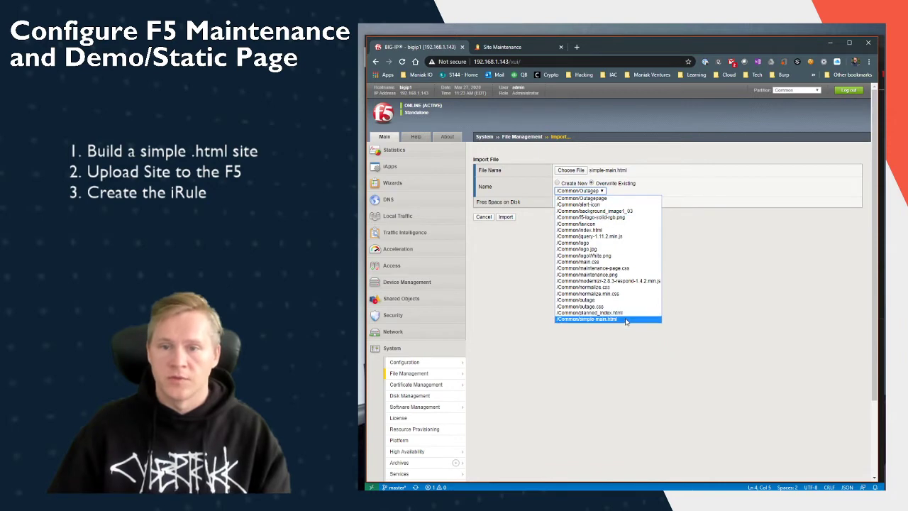
pyautogui.click(587, 318)
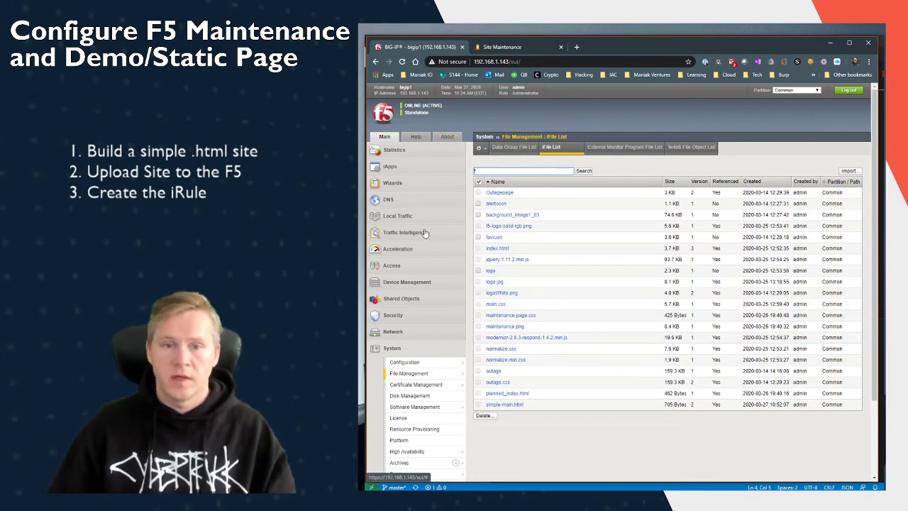
# Define a Local Traffic iFile named simple-main.html from the imported file and finish
pyautogui.click(398, 215)
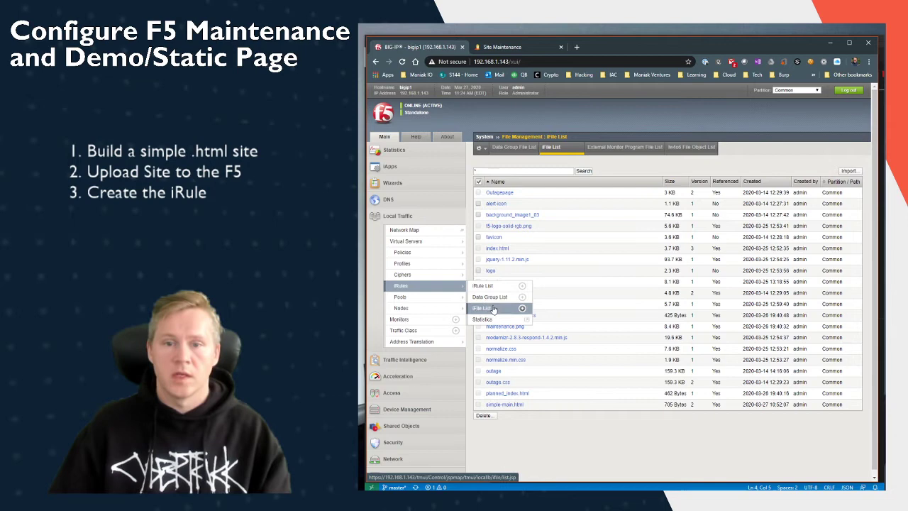
pyautogui.click(483, 308)
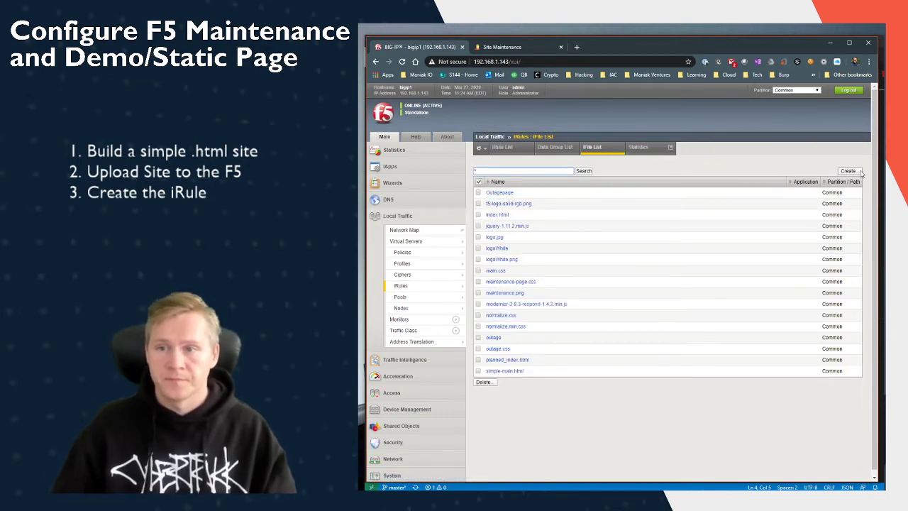
pyautogui.click(849, 170)
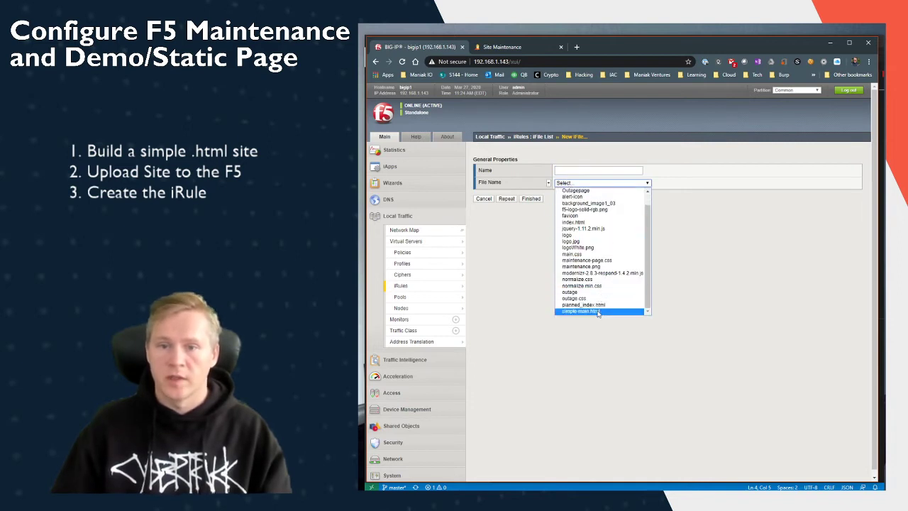
pyautogui.click(579, 312)
pyautogui.write('simple-main')
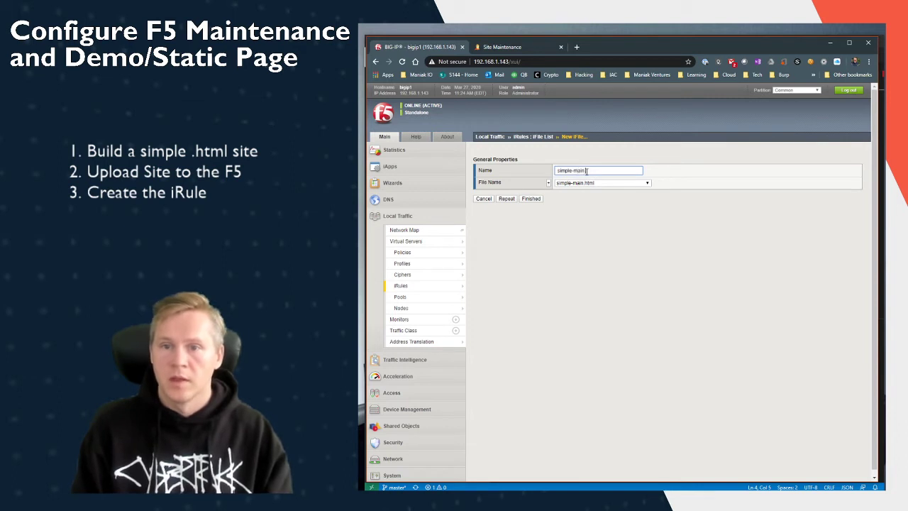
pyautogui.write('html')
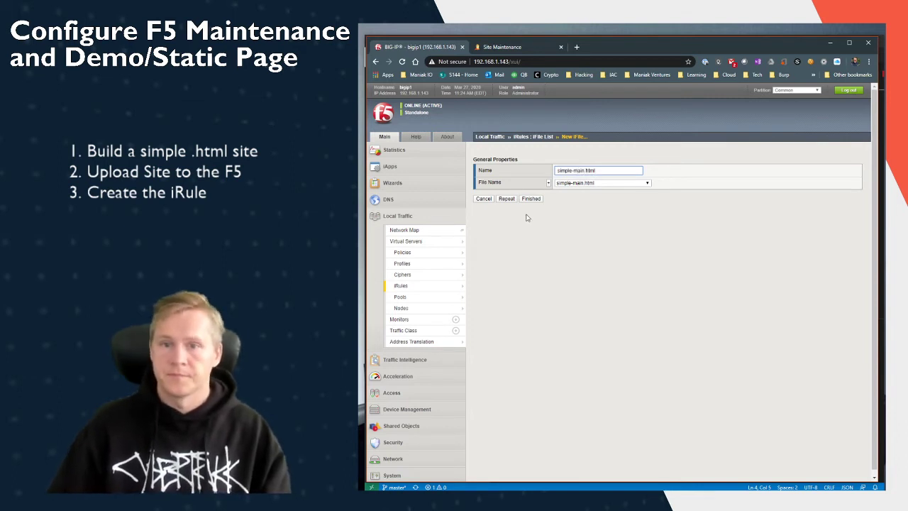
pyautogui.click(531, 199)
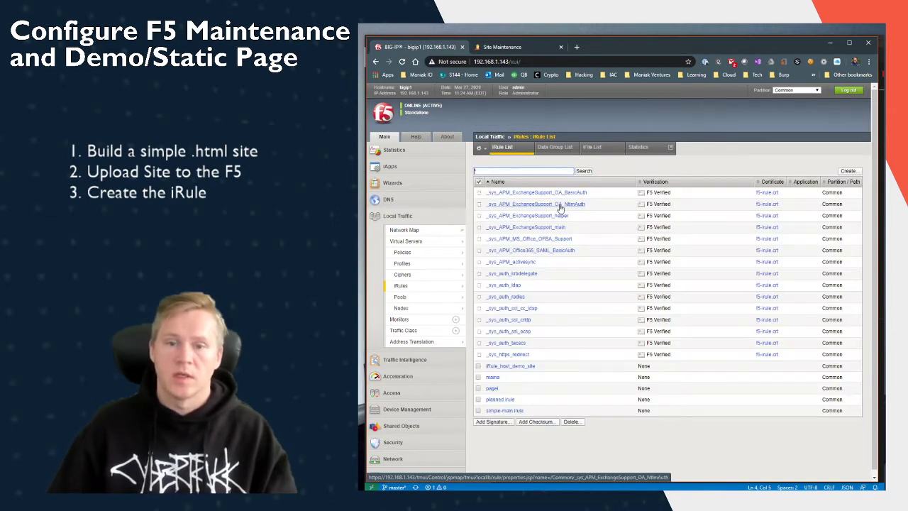
# Paste the maintenance-page code into the simple-main.irule Definition and update it
pyautogui.click(505, 410)
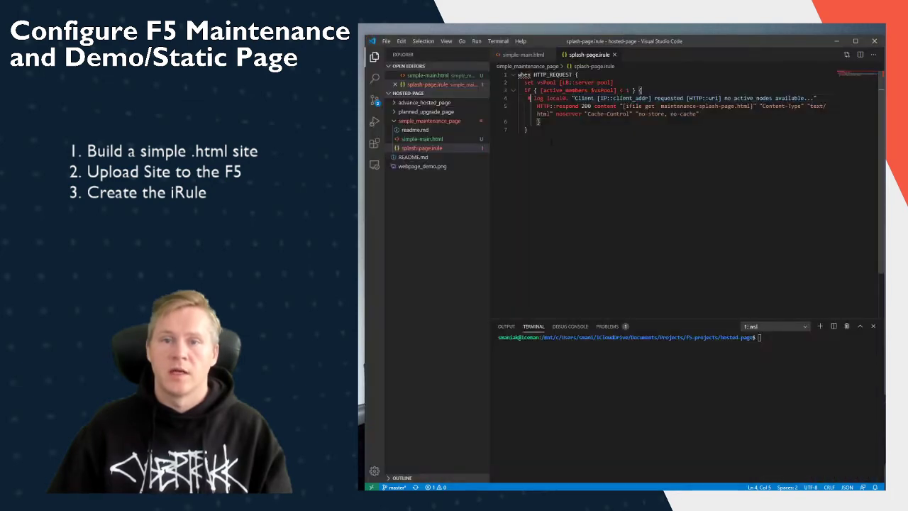
pyautogui.press('ctrl+a')
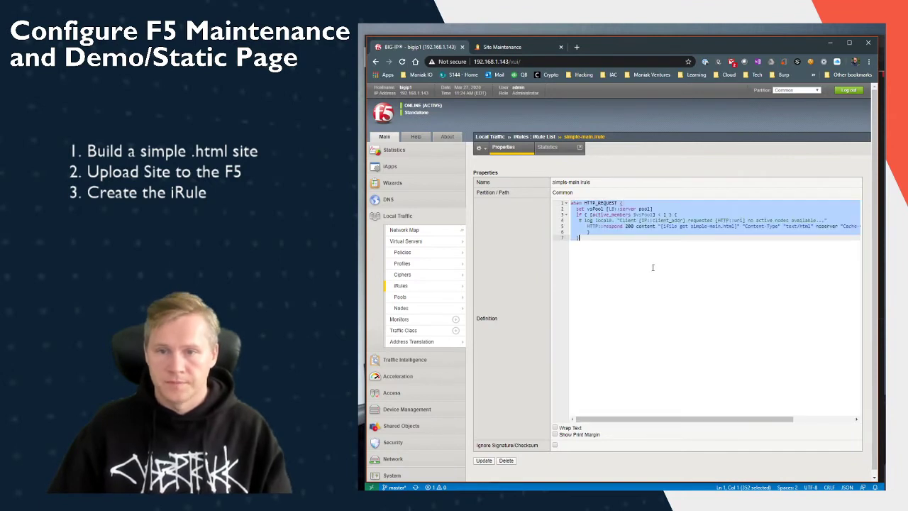
pyautogui.click(405, 229)
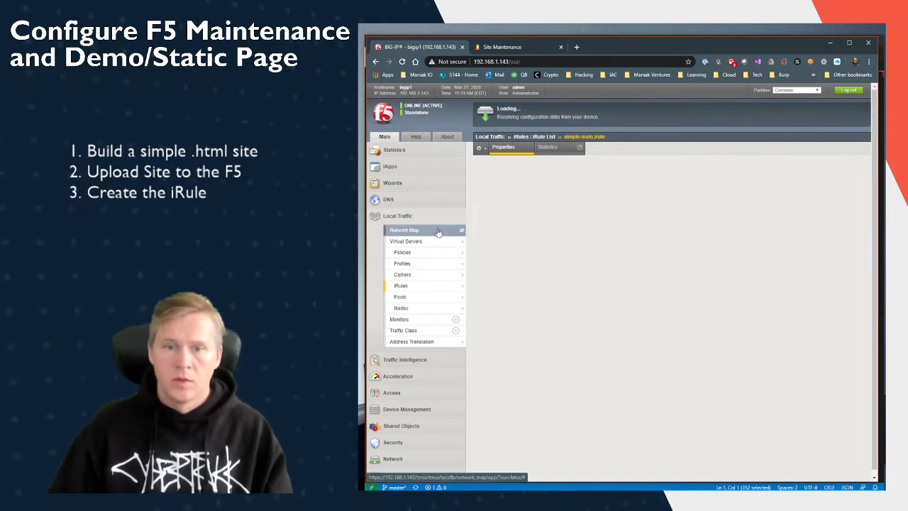
# On the offline virtual server's Resources, keep simple-main.irule enabled under iRules and finish
pyautogui.click(405, 241)
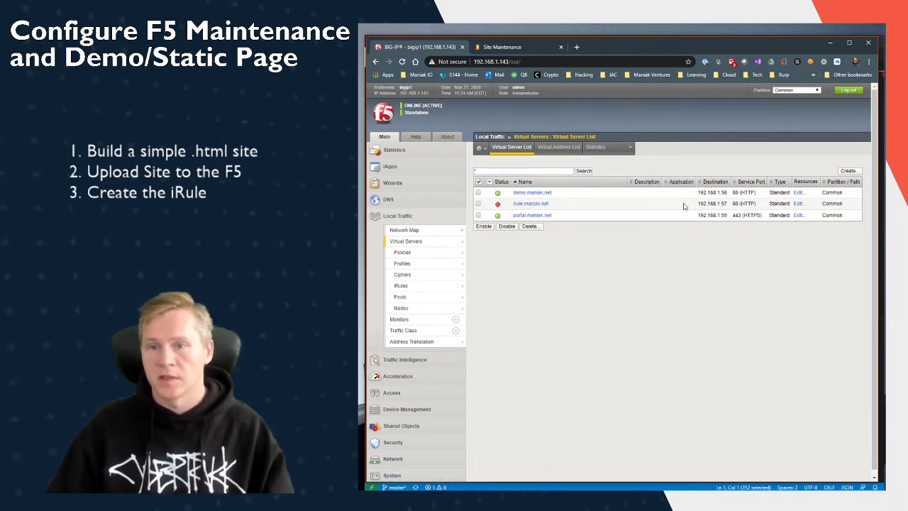
pyautogui.moveTo(531, 204)
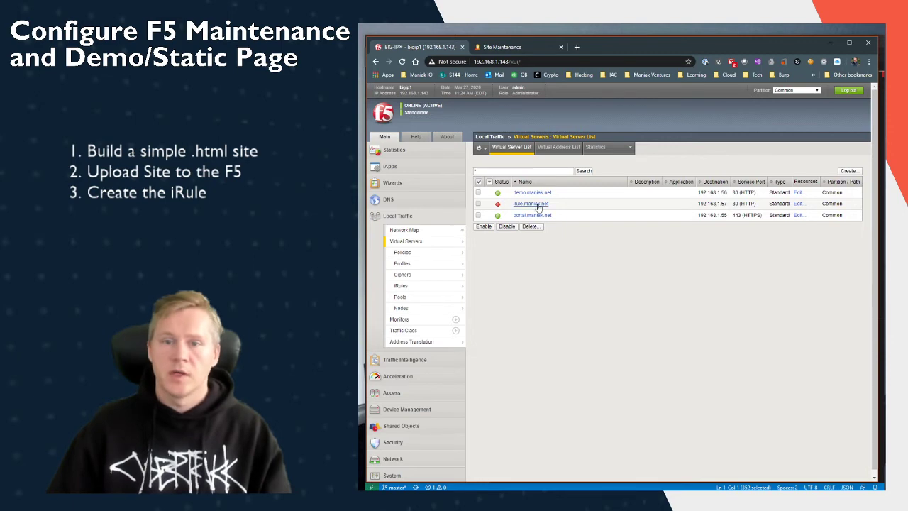
pyautogui.click(531, 205)
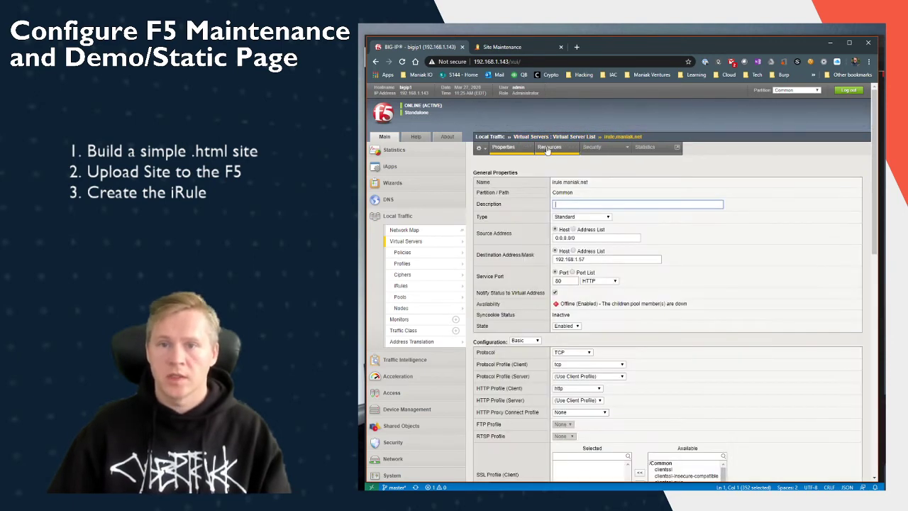
pyautogui.click(549, 146)
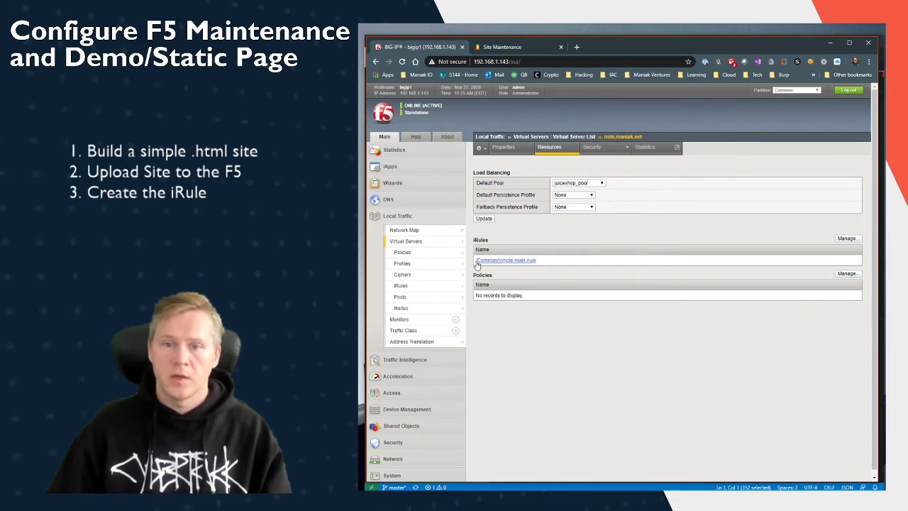
pyautogui.moveTo(548, 264)
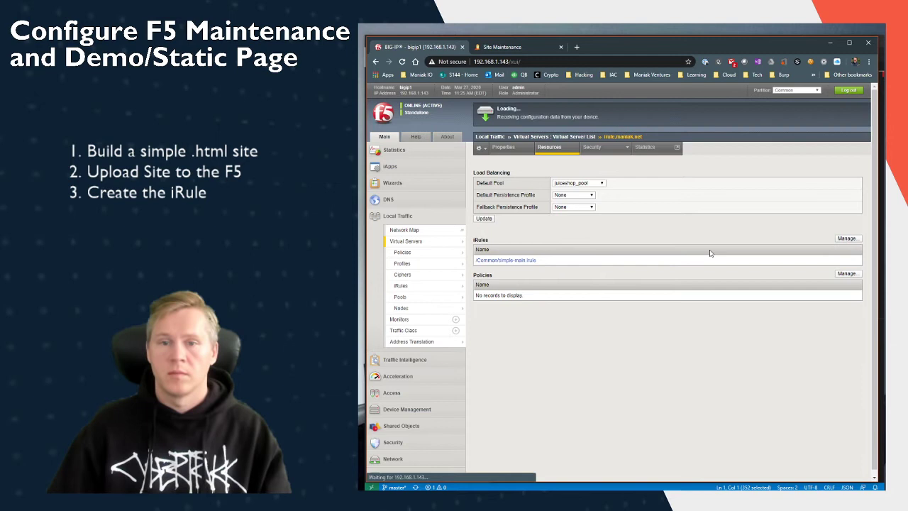
pyautogui.click(849, 239)
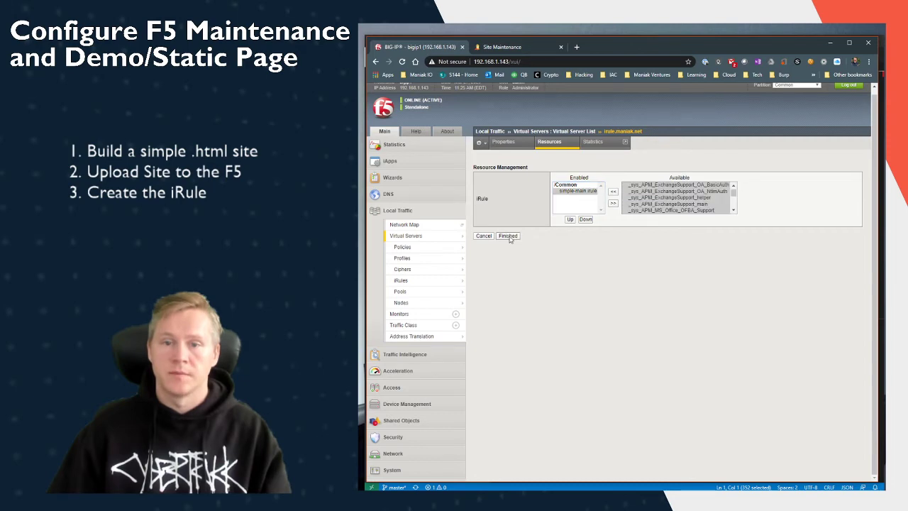
pyautogui.click(508, 235)
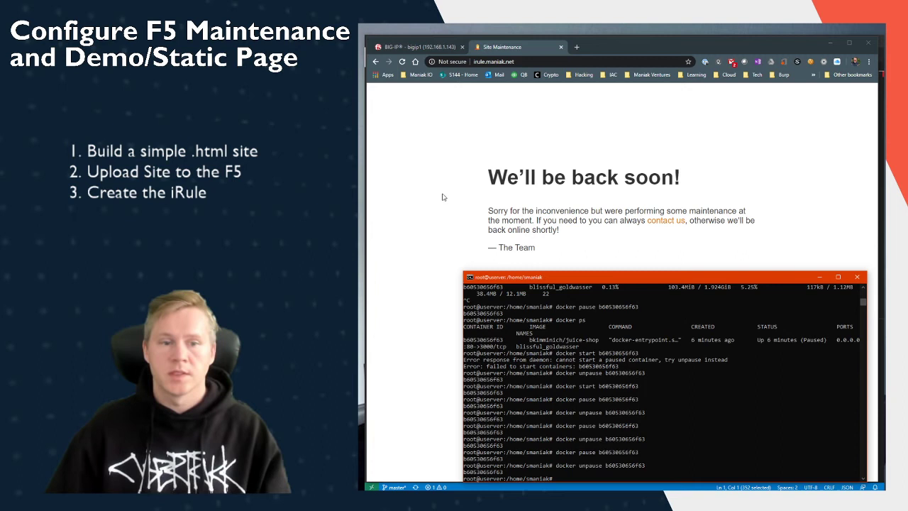
# Reload the site to see the Juice Shop restored, then return to BIG-IP and the iRule code in the editor
pyautogui.click(417, 46)
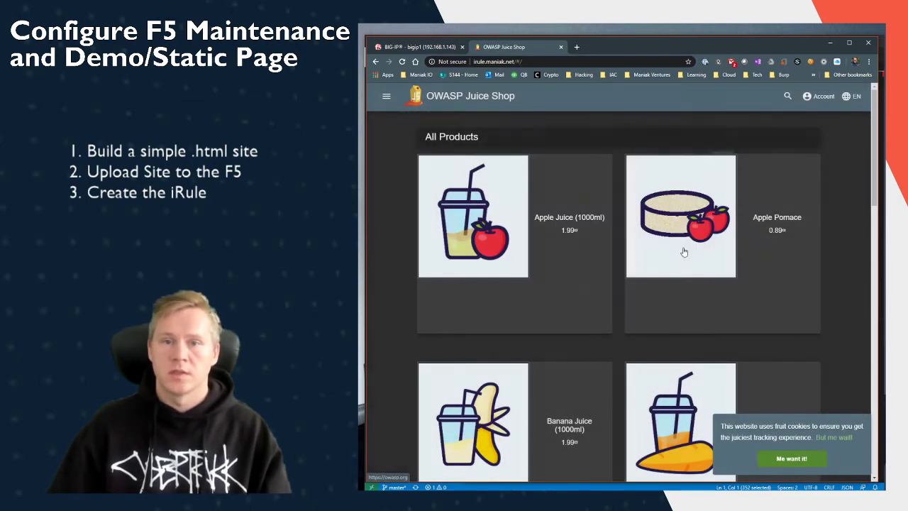
pyautogui.moveTo(552, 114)
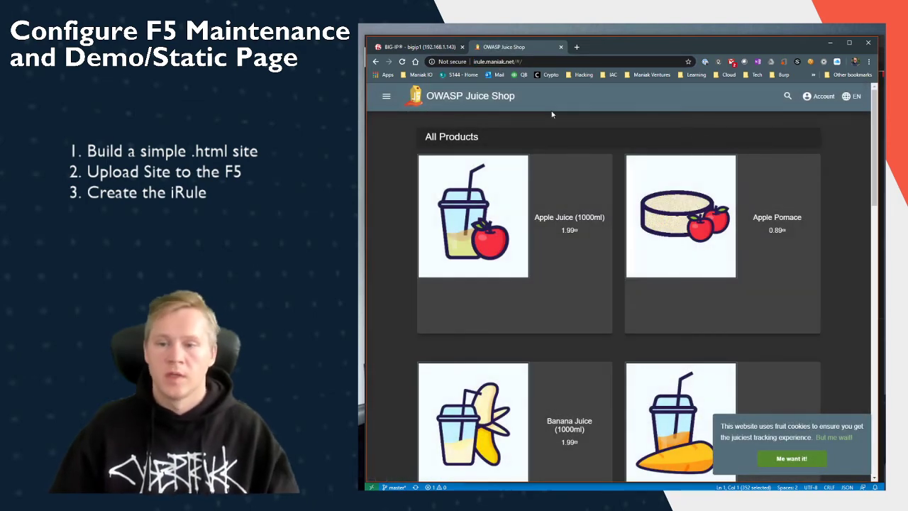
pyautogui.click(473, 215)
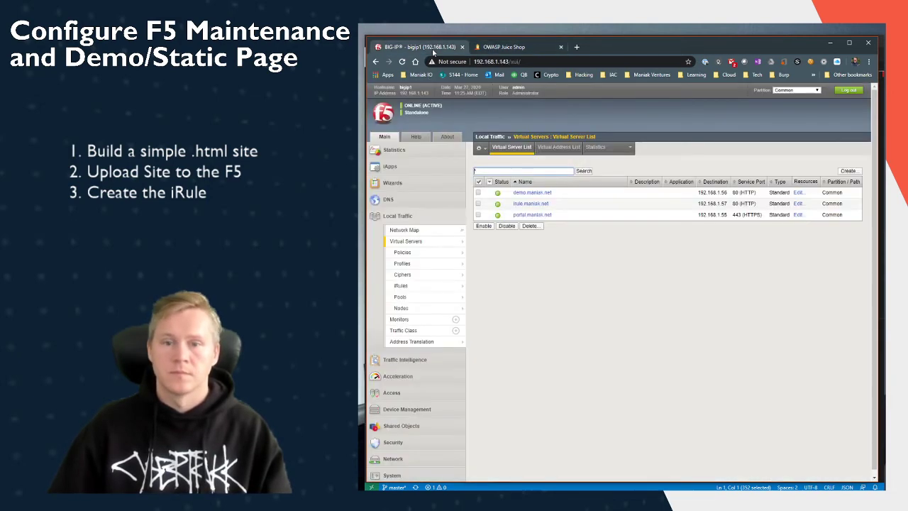
pyautogui.click(400, 286)
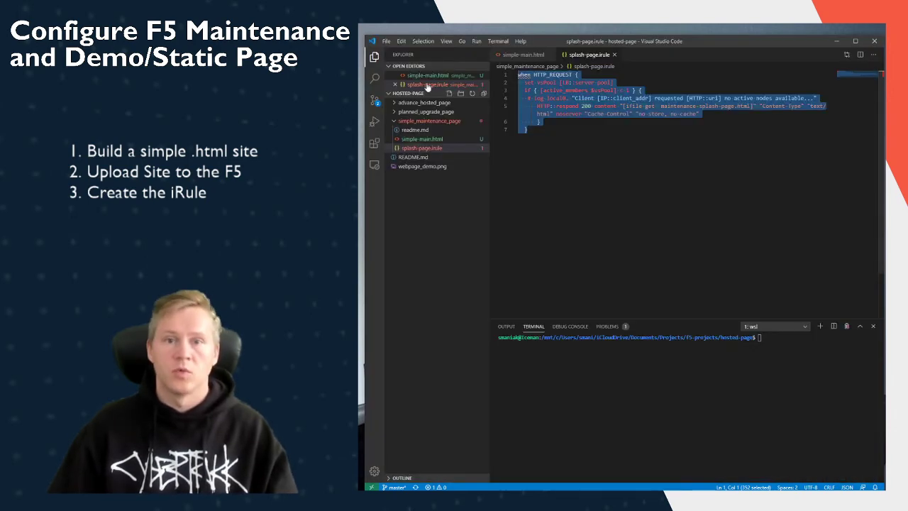
# Open the irule_host_demo_site iRule from the advanced hosted page folder and select all its code
pyautogui.click(424, 102)
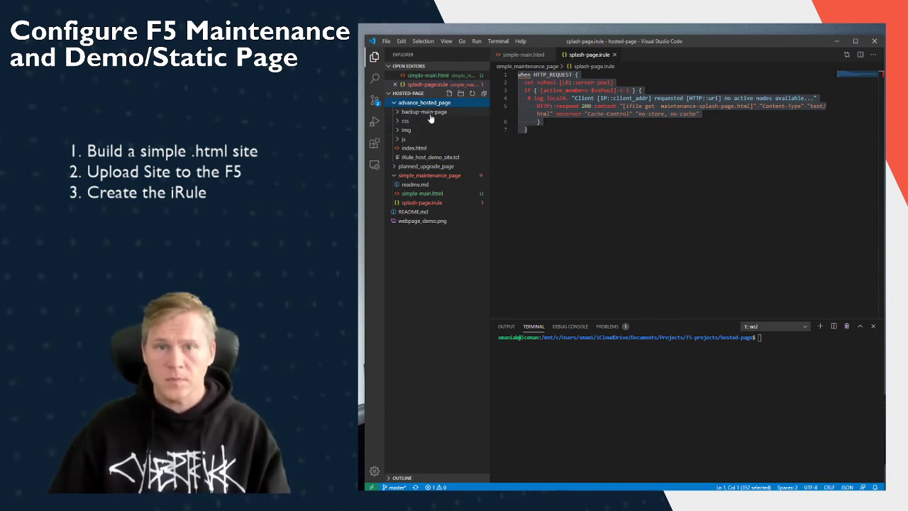
pyautogui.moveTo(423, 111)
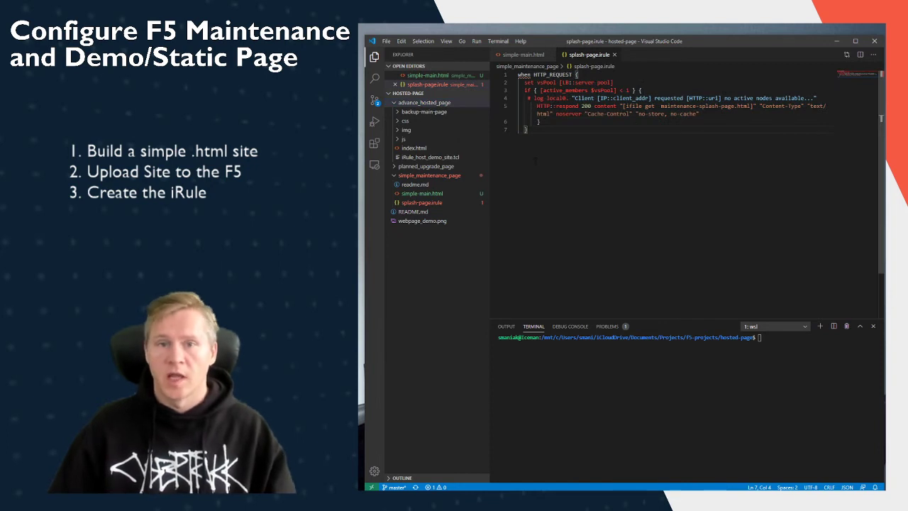
pyautogui.click(428, 156)
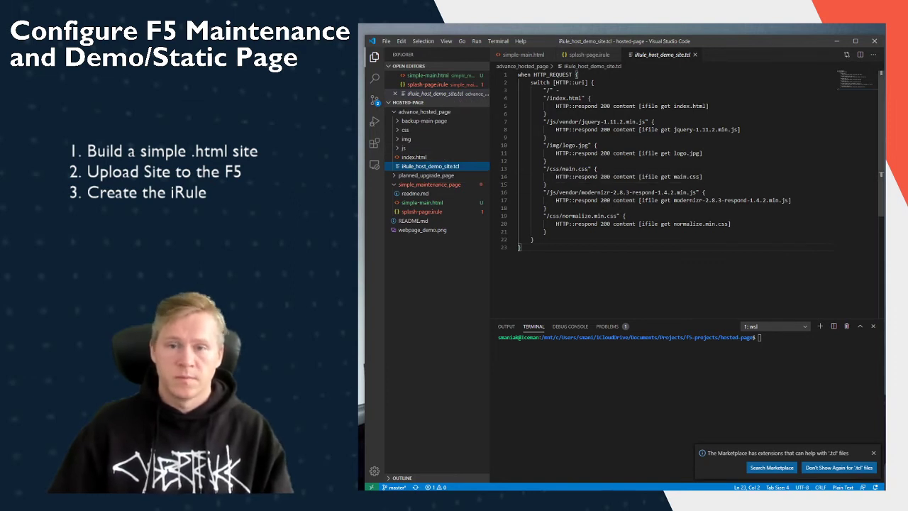
pyautogui.press('ctrl+a')
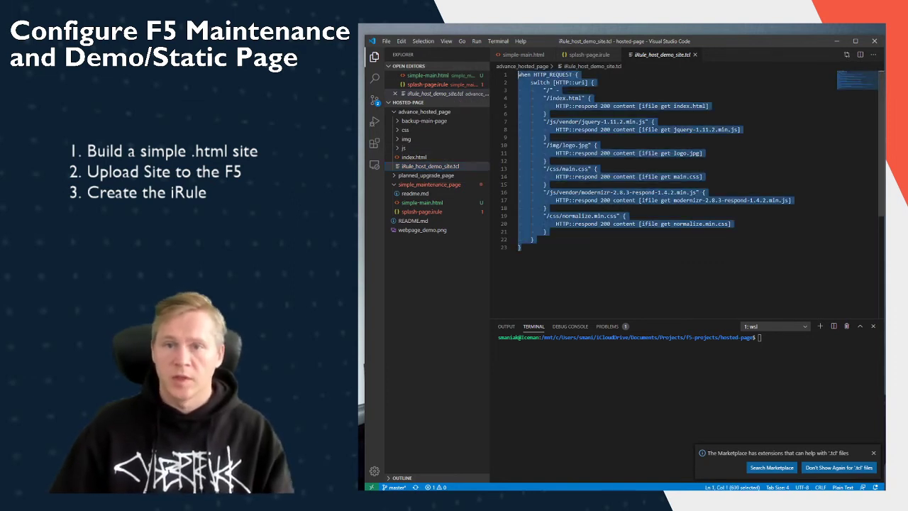
pyautogui.click(545, 114)
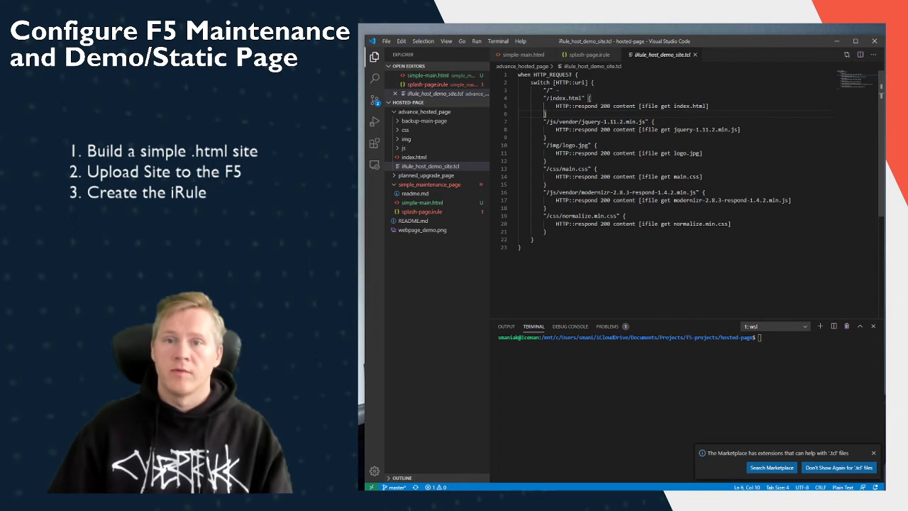
# Open the demo site's index.html and scroll through its header, article and footer markup
pyautogui.doubleClick(561, 98)
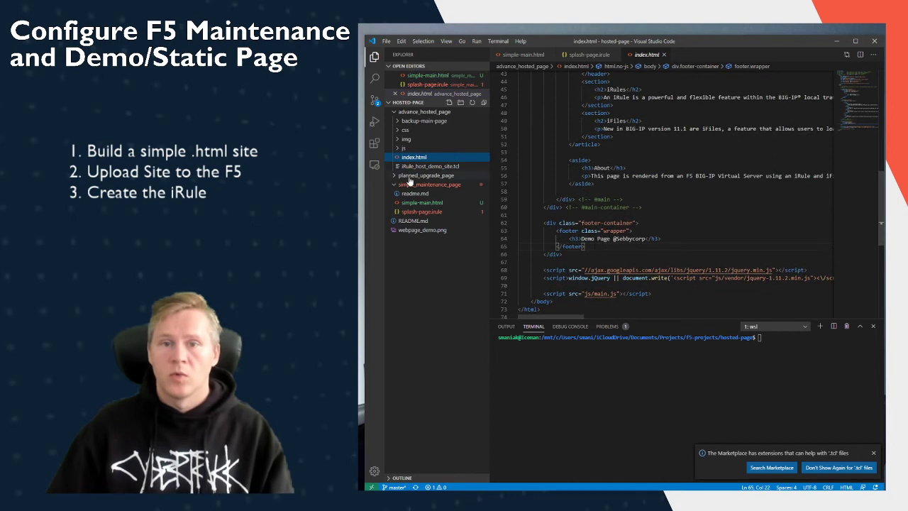
pyautogui.scroll(3)
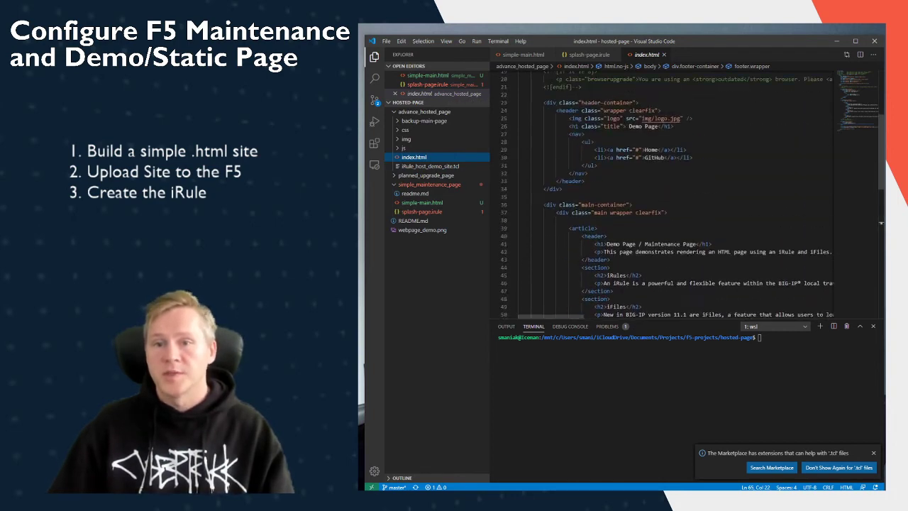
pyautogui.scroll(3)
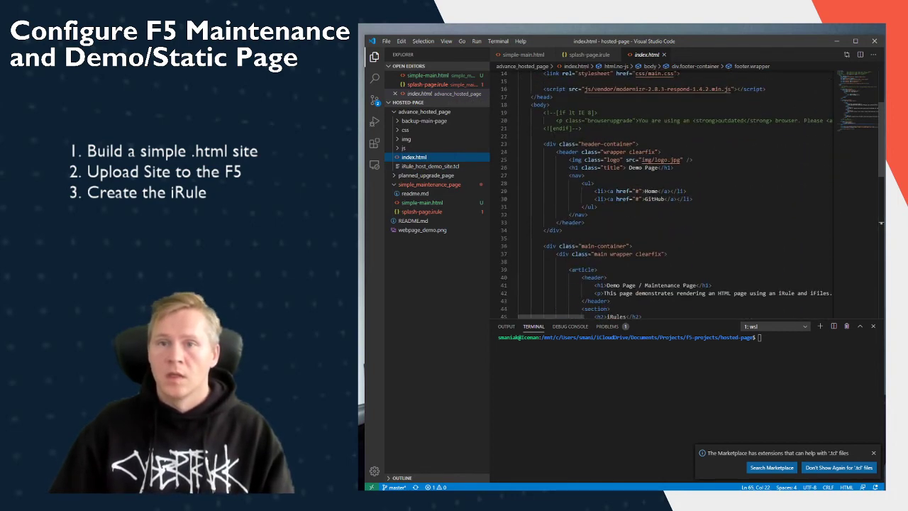
pyautogui.scroll(-3)
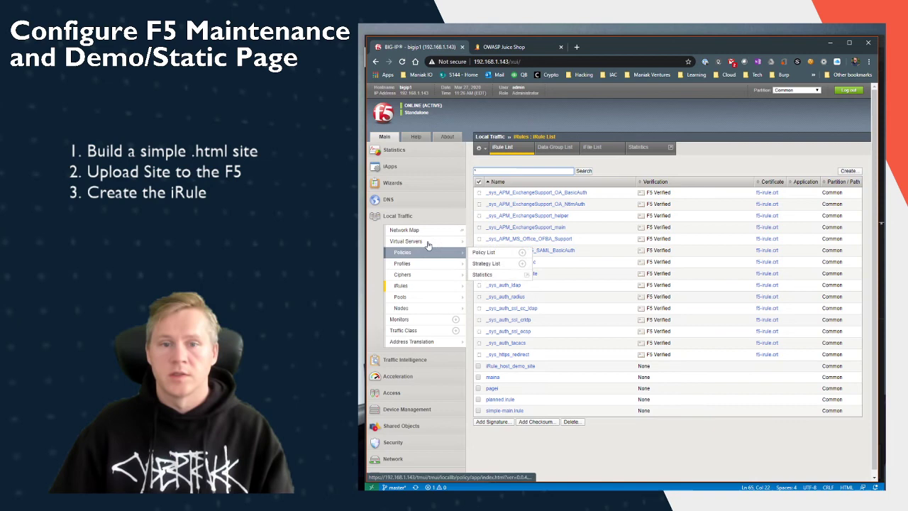
# Check the virtual server's Resources iRule assignment, then review the irule_host_demo_site definition in the iRule list
pyautogui.click(405, 241)
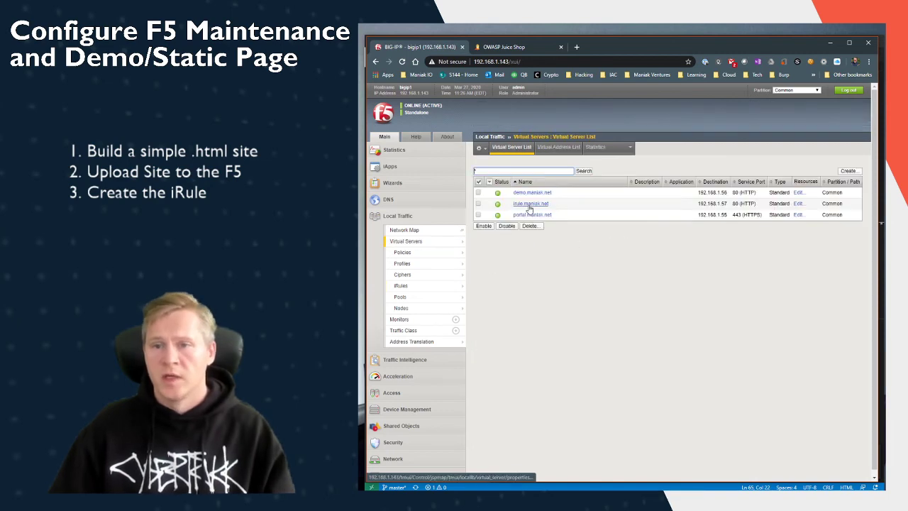
pyautogui.click(531, 205)
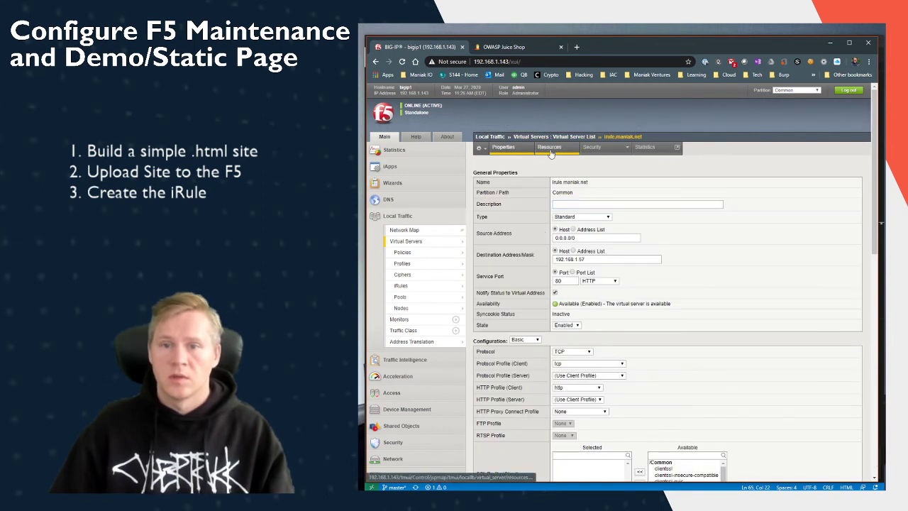
pyautogui.click(549, 146)
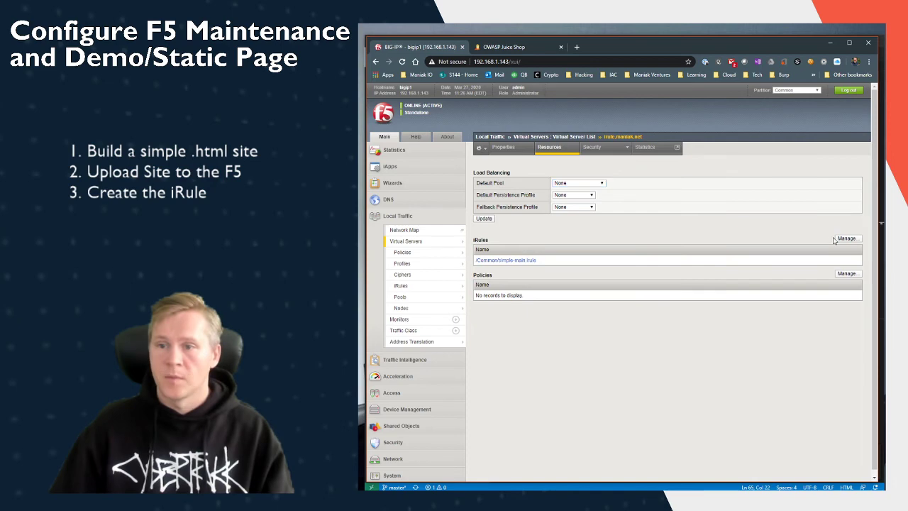
pyautogui.click(846, 239)
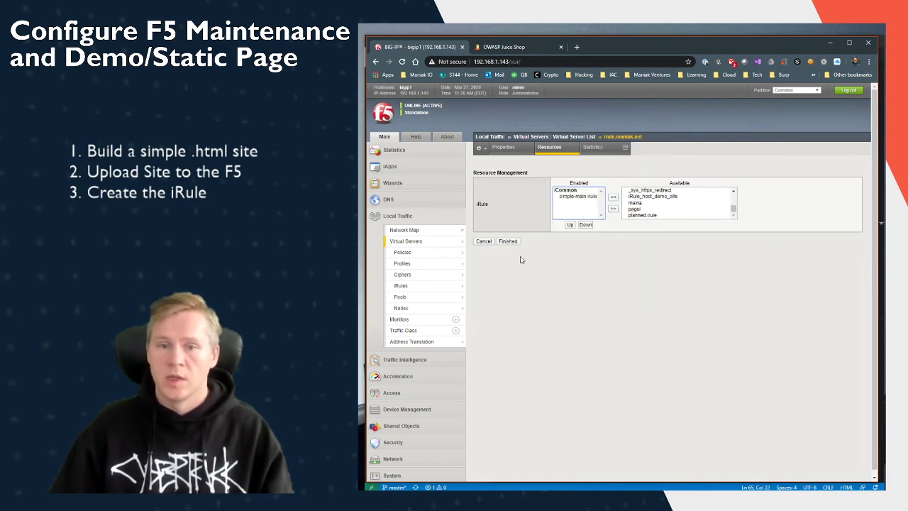
pyautogui.click(400, 285)
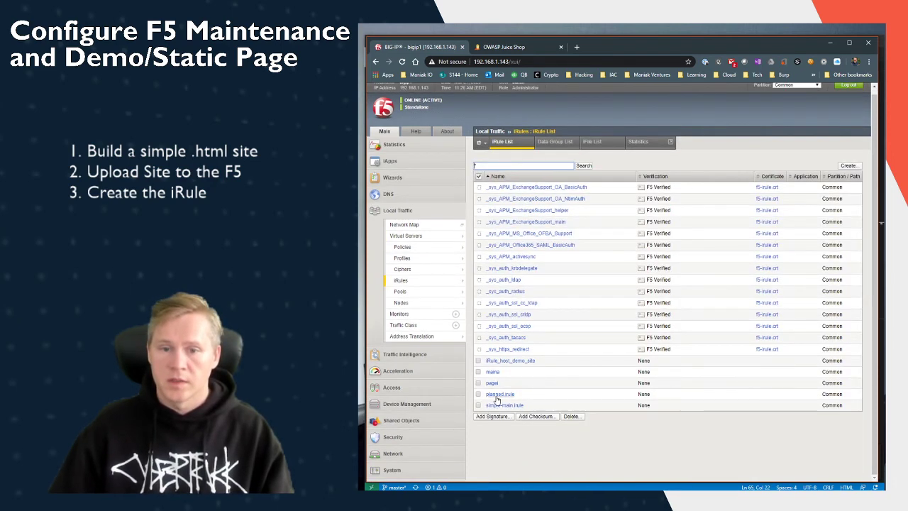
pyautogui.click(511, 360)
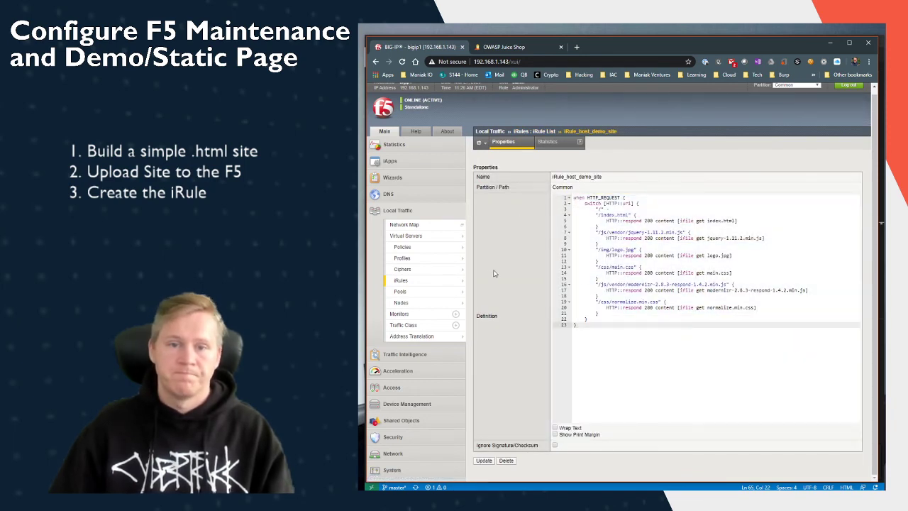
# Move irule_host_demo_site into the virtual server's Enabled iRules alongside simple-main-rule and finish
pyautogui.click(406, 236)
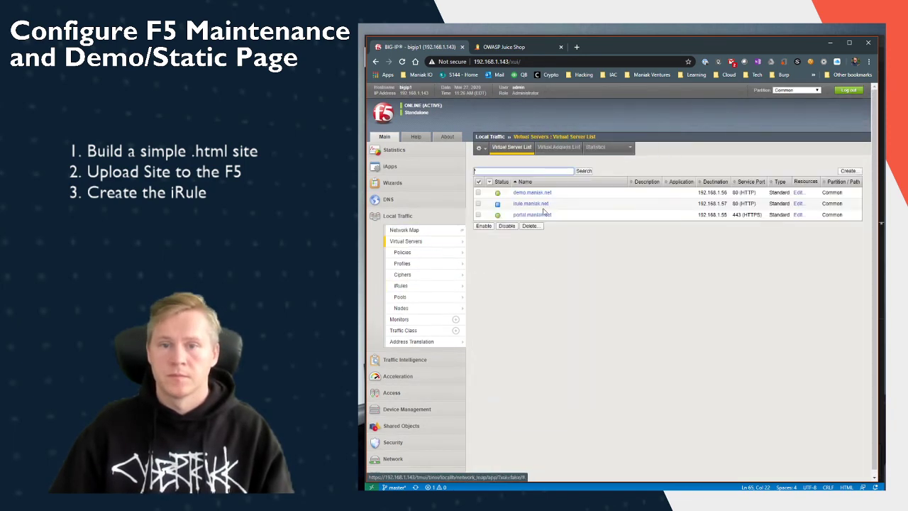
pyautogui.click(531, 204)
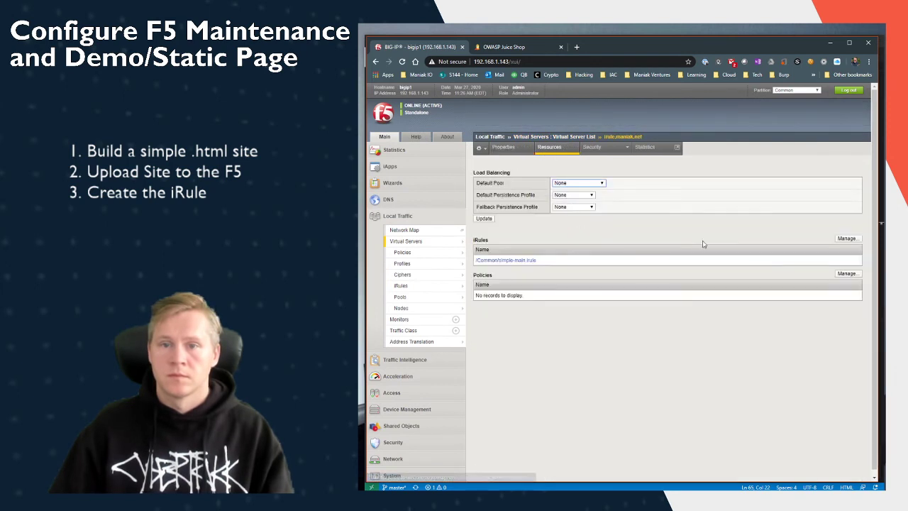
pyautogui.click(849, 238)
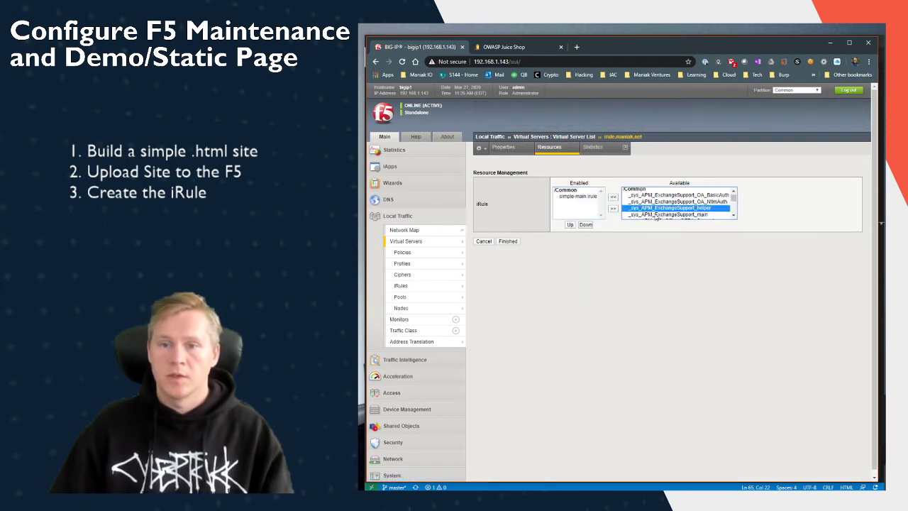
pyautogui.click(613, 198)
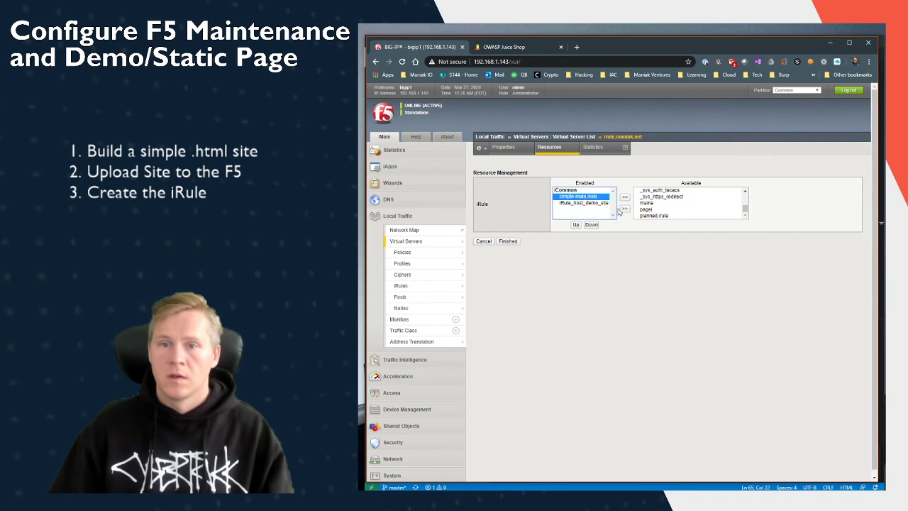
pyautogui.click(508, 241)
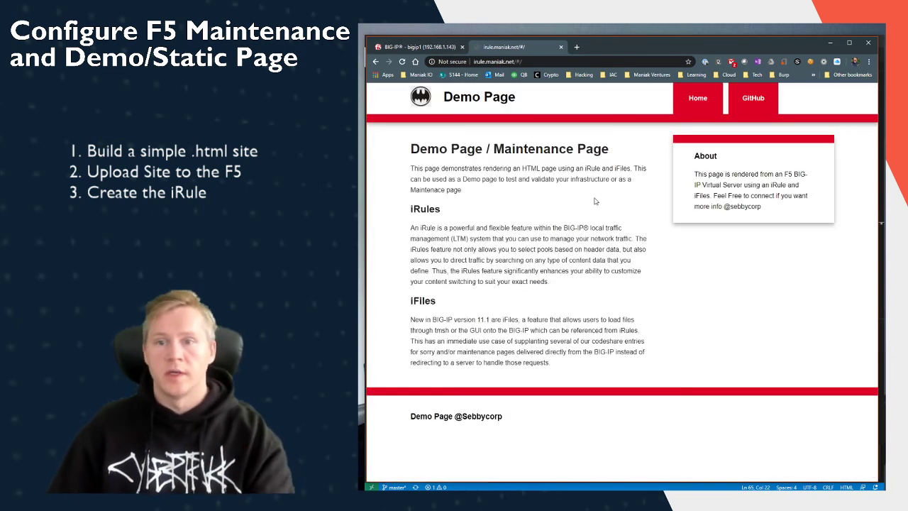
pyautogui.moveTo(500, 227)
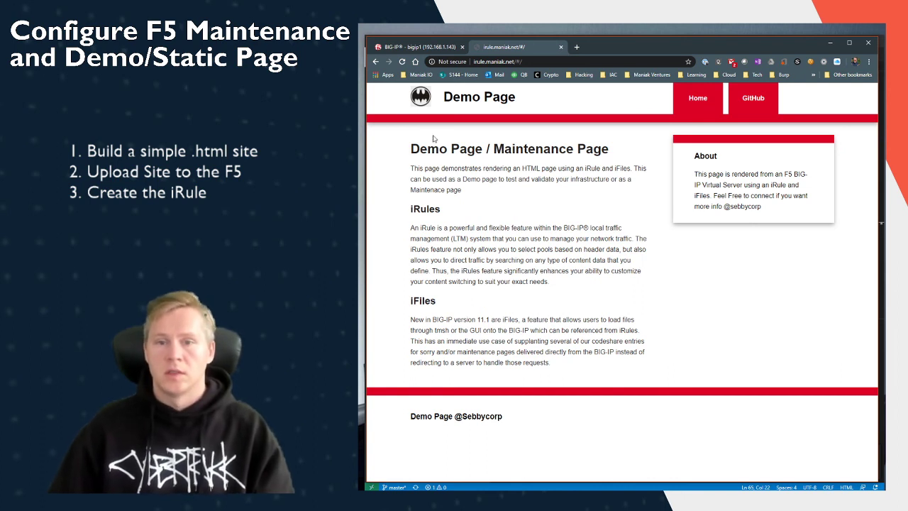
pyautogui.moveTo(602, 142)
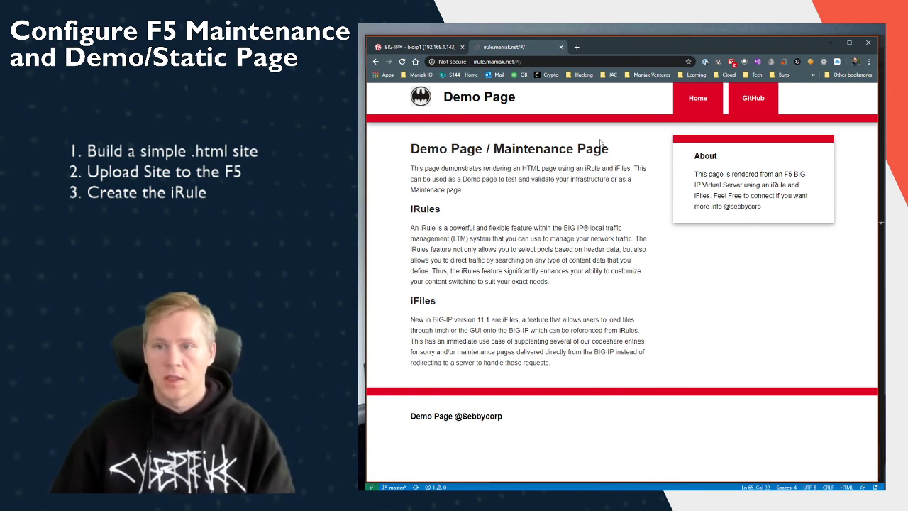
pyautogui.moveTo(698, 98)
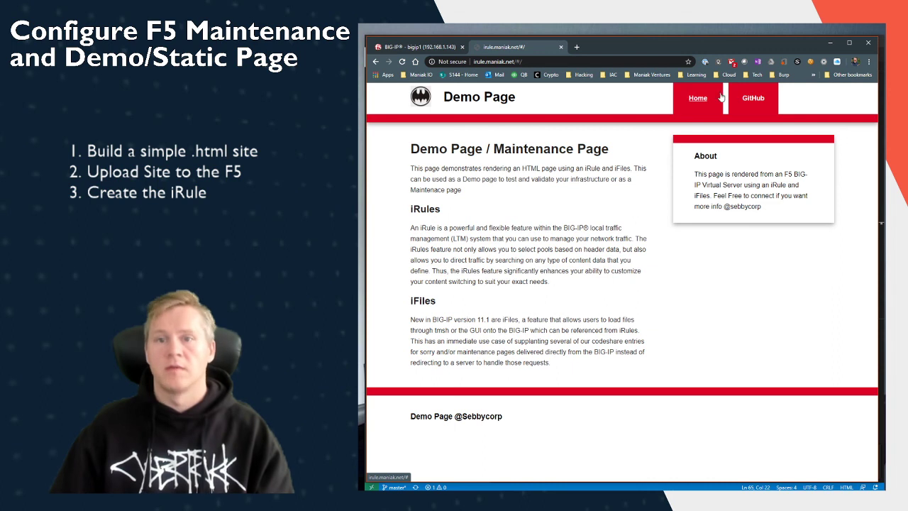
pyautogui.moveTo(781, 114)
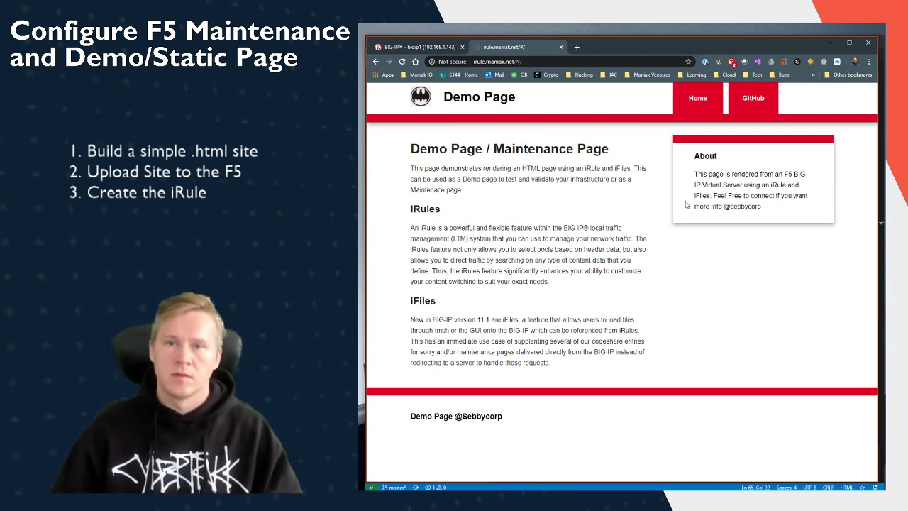
pyautogui.moveTo(556, 204)
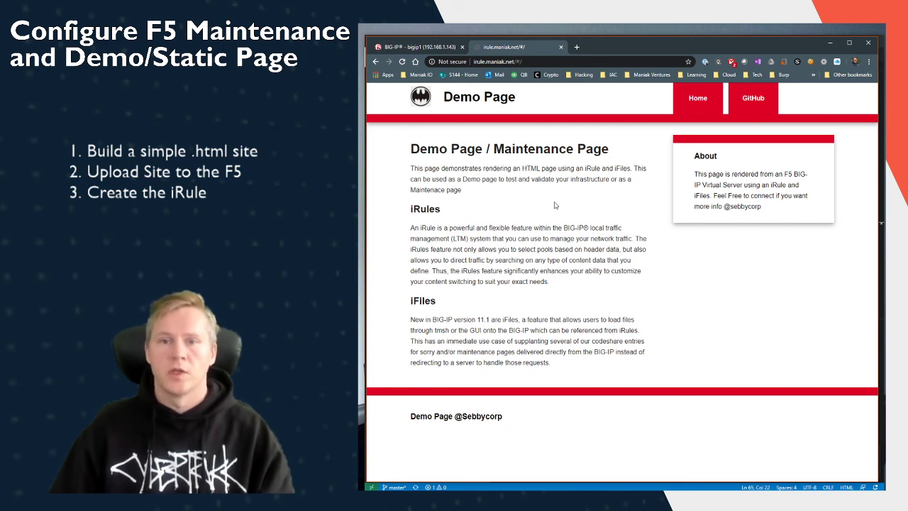
pyautogui.moveTo(456, 111)
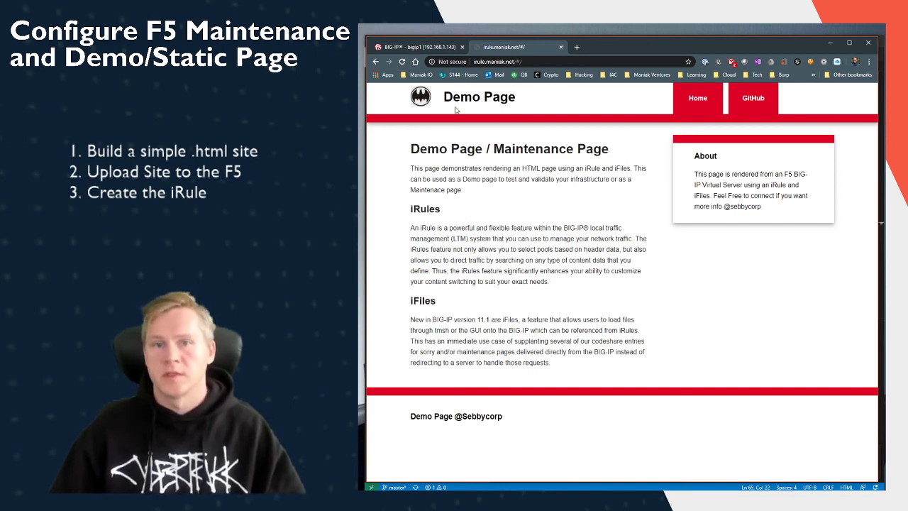